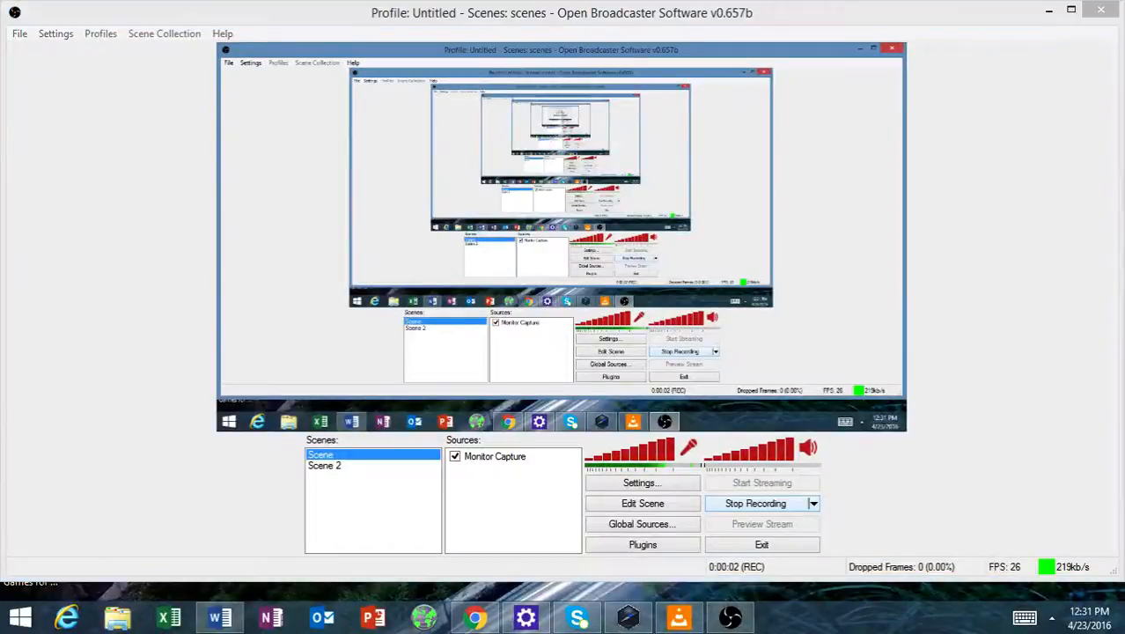
# - Check the OBS preview, then bring the Training Your Dog blog tab forward in Chrome
pyautogui.click(472, 616)
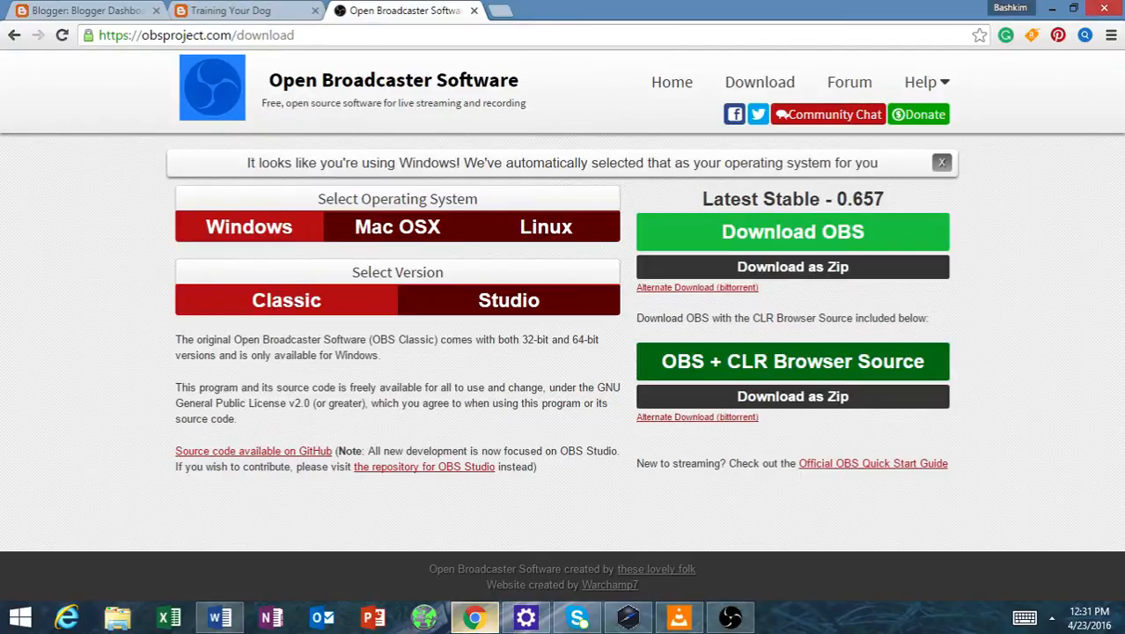
pyautogui.moveTo(347, 310)
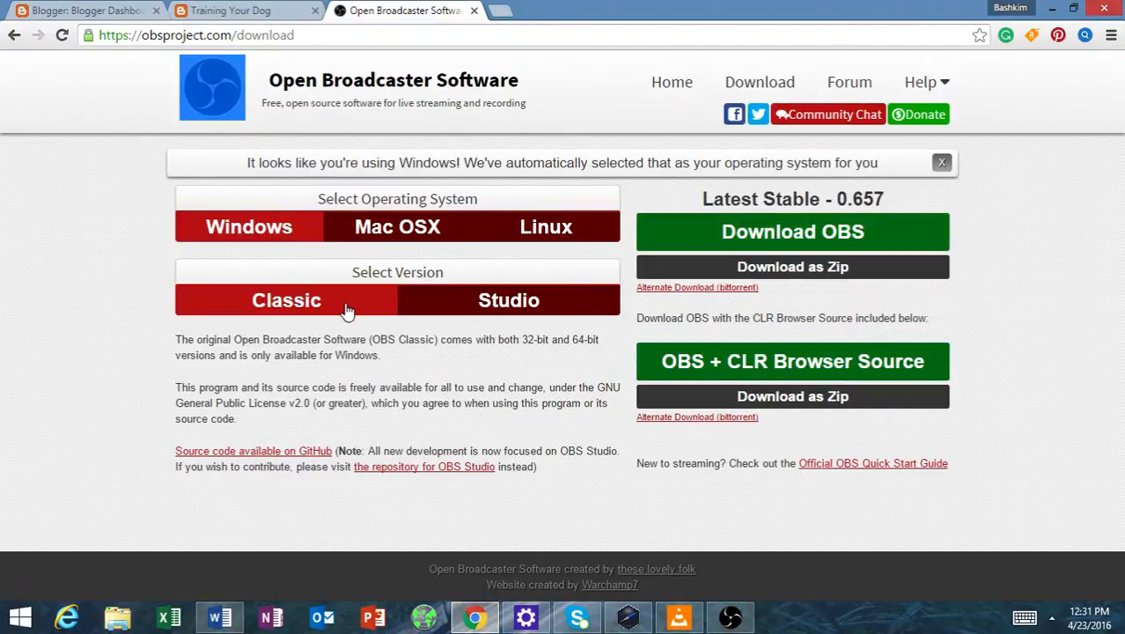
pyautogui.moveTo(437, 81)
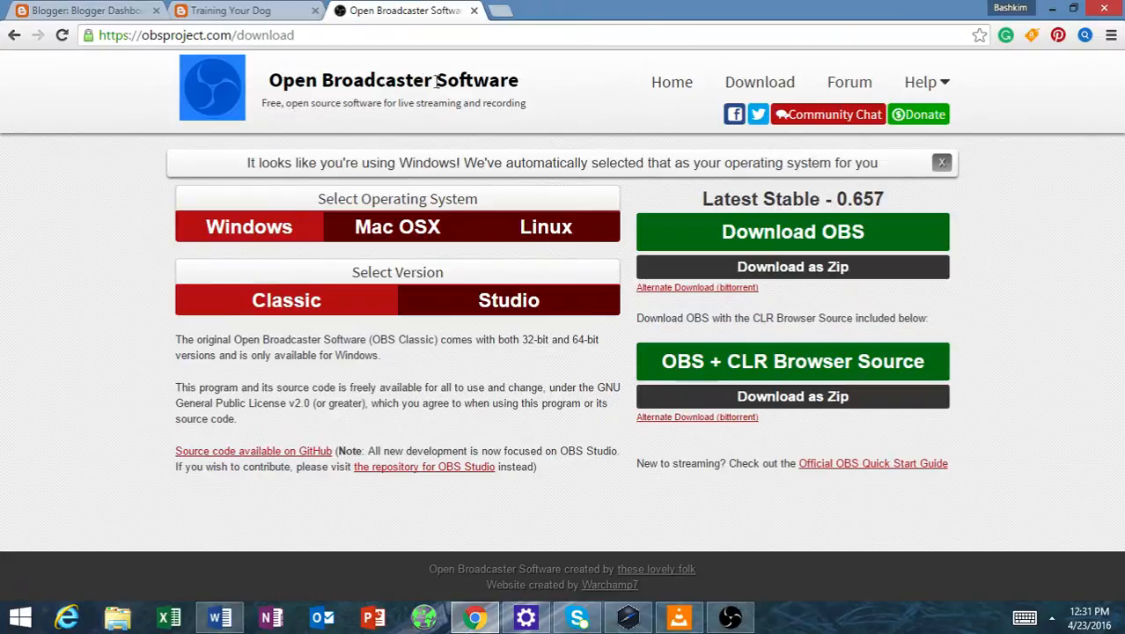
pyautogui.moveTo(611, 77)
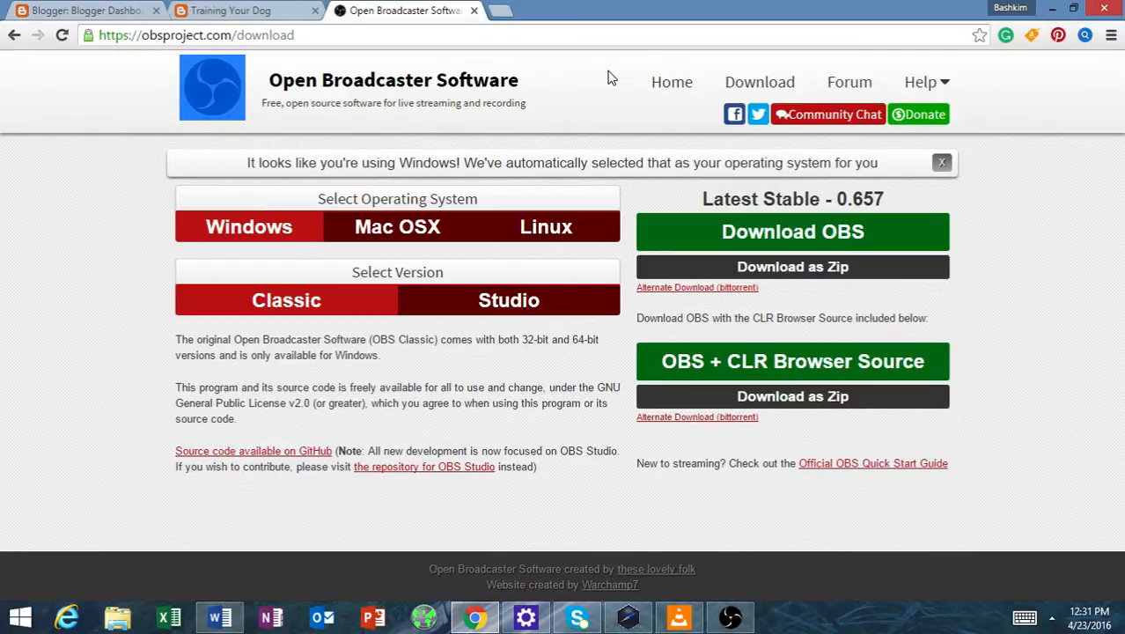
pyautogui.moveTo(447, 197)
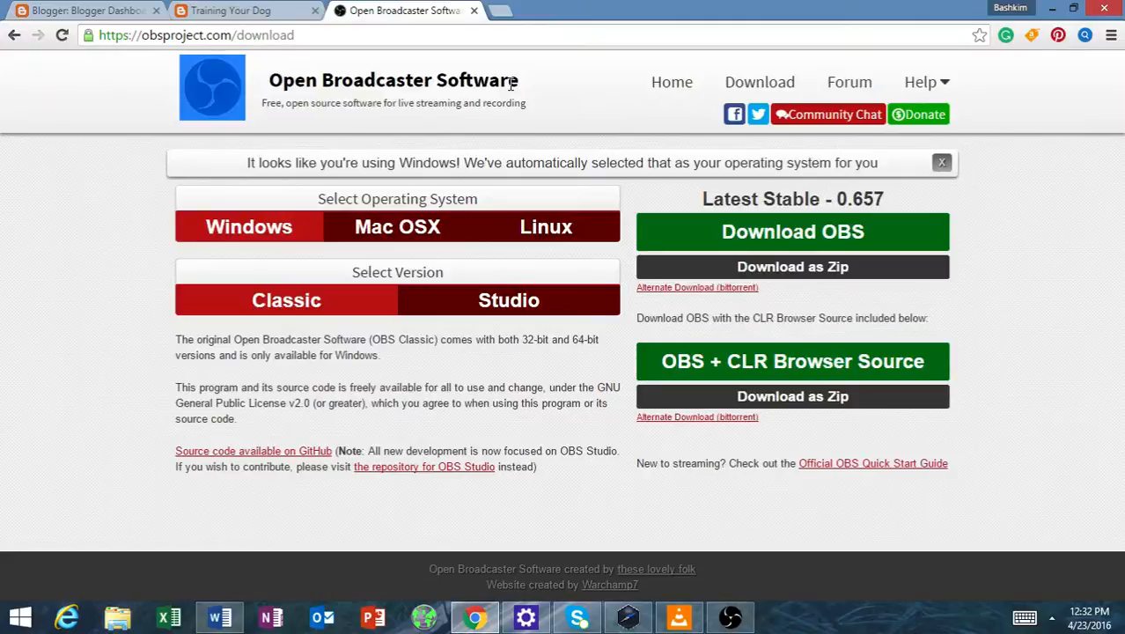
pyautogui.moveTo(338, 166)
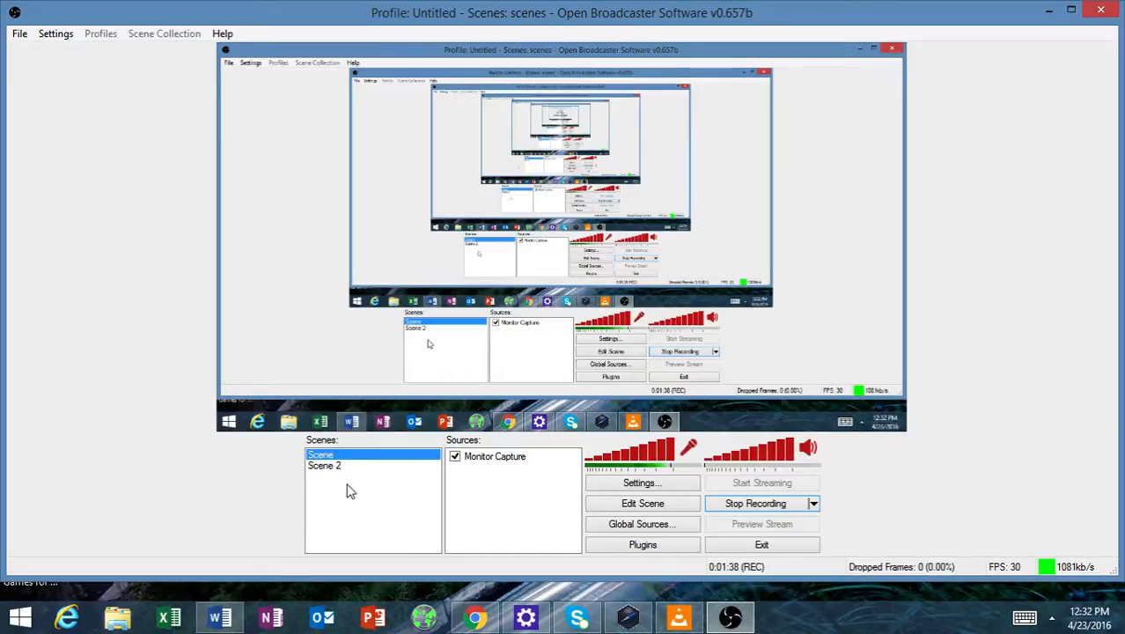
pyautogui.moveTo(565, 565)
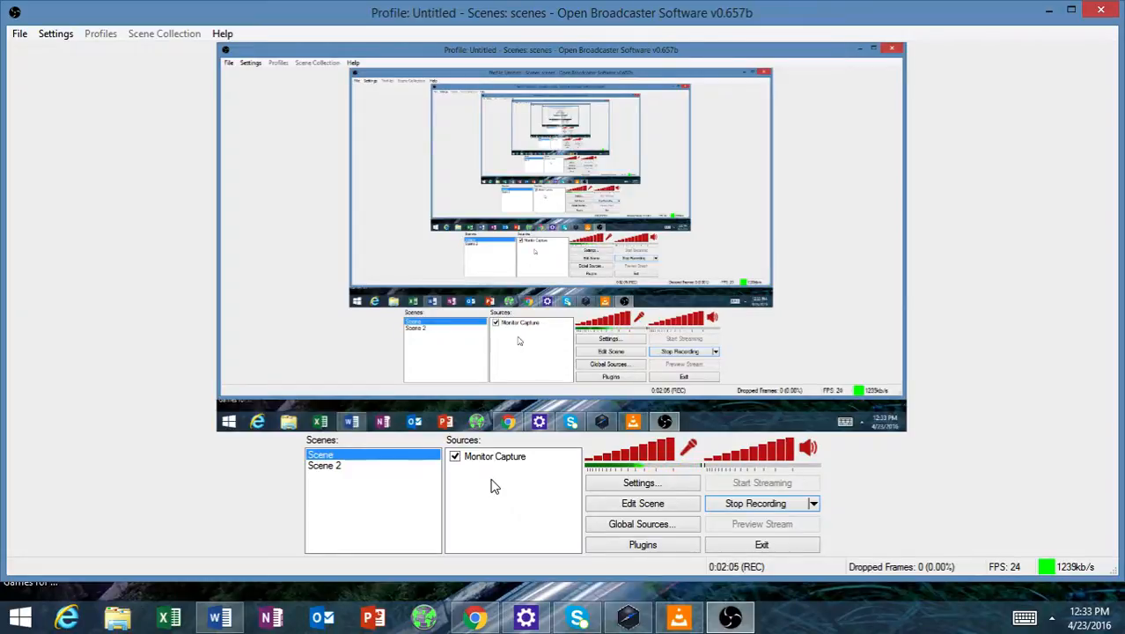
pyautogui.moveTo(514, 479)
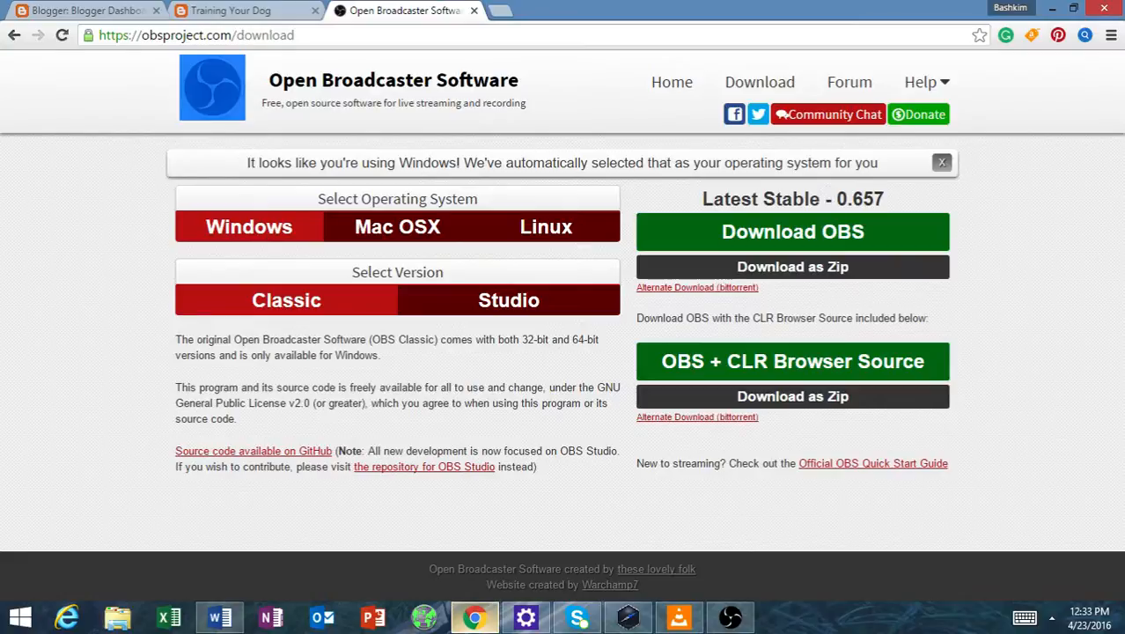
pyautogui.click(79, 11)
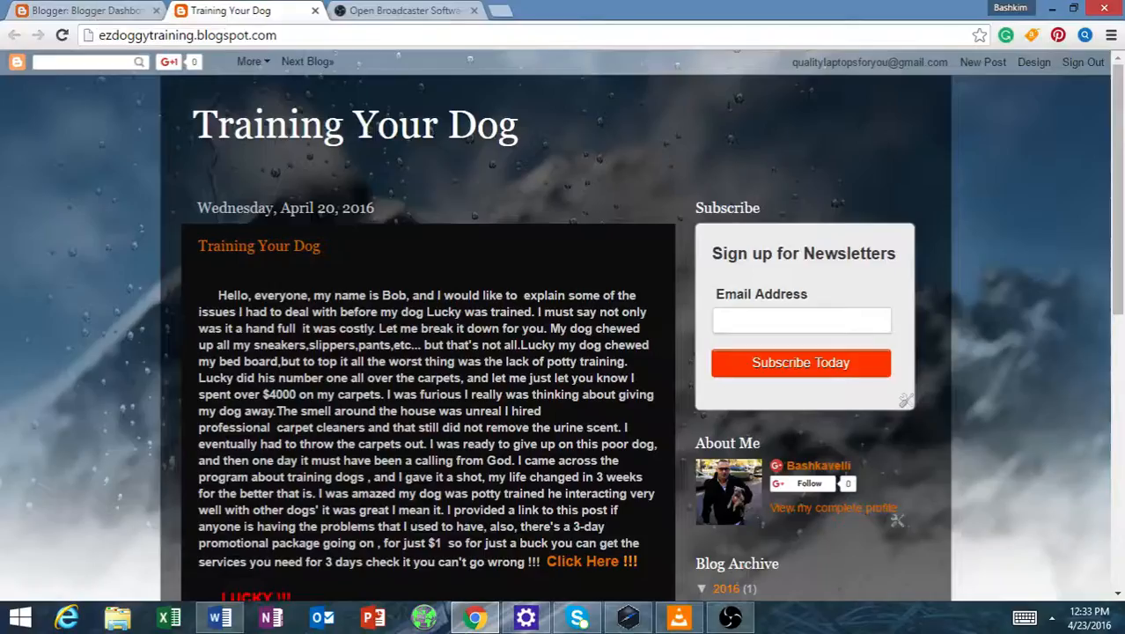
pyautogui.scroll(-3)
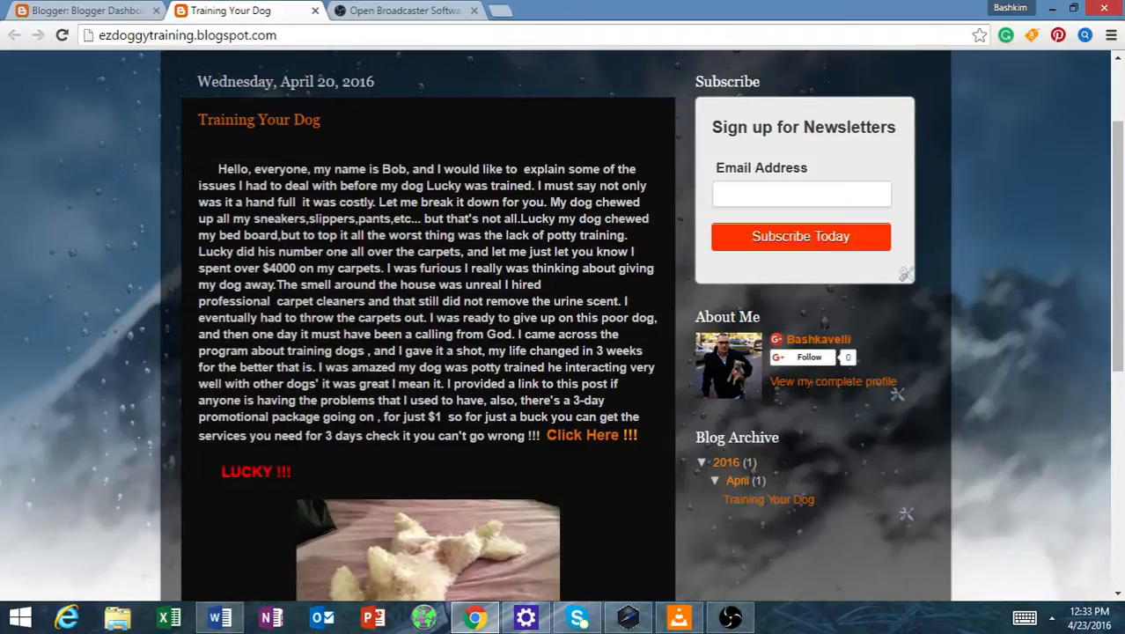
pyautogui.scroll(-3)
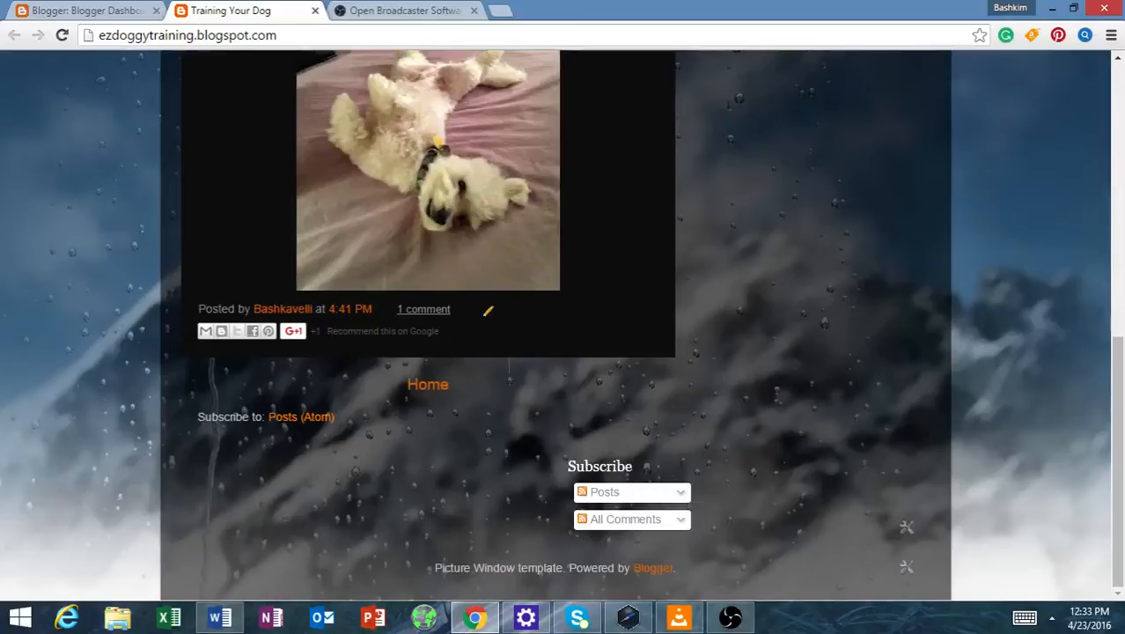
pyautogui.click(85, 16)
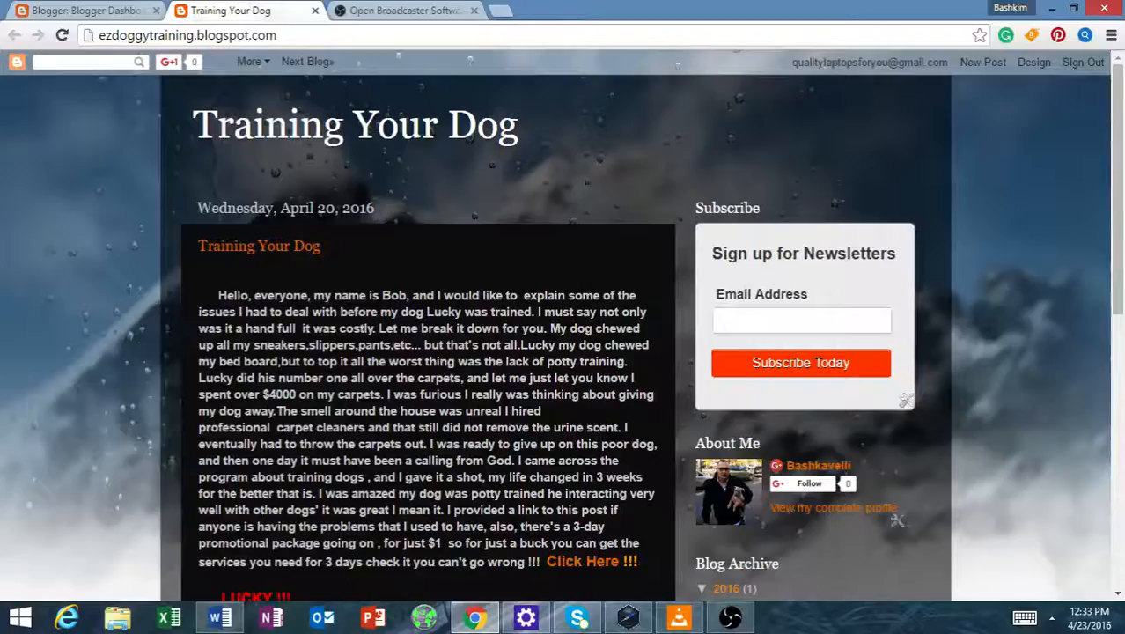
pyautogui.scroll(-3)
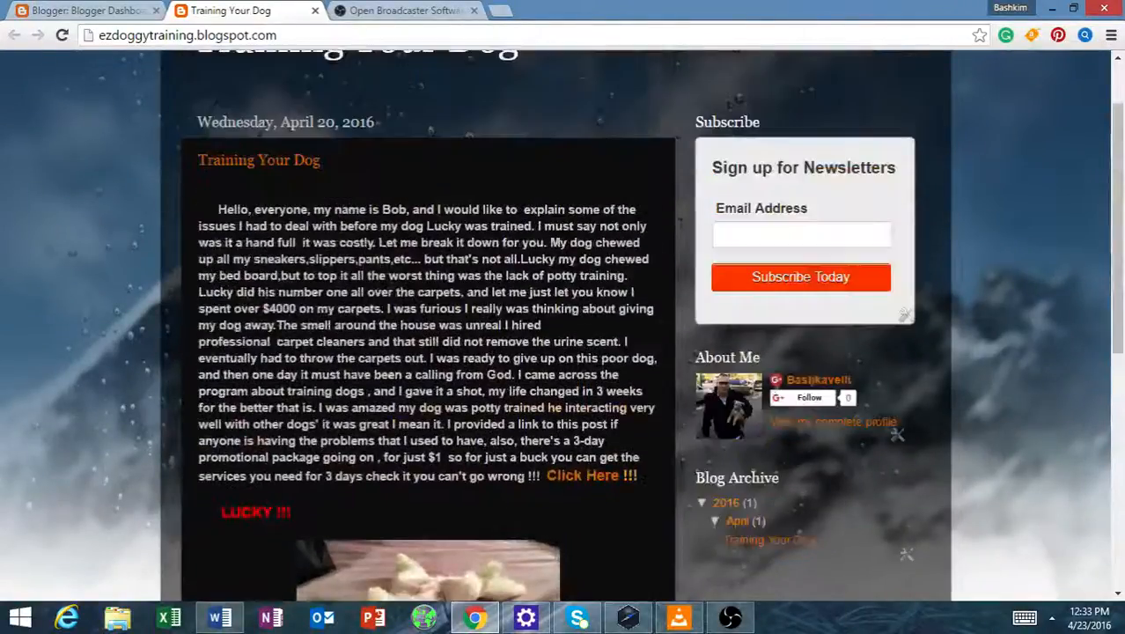
pyautogui.scroll(3)
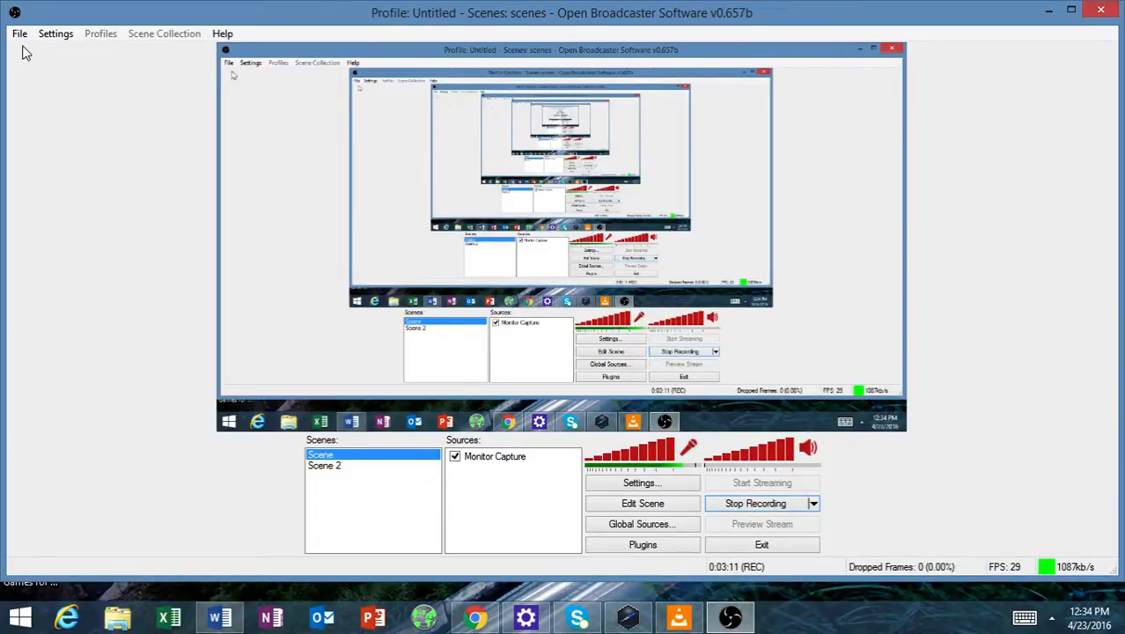
# - Show OBS's File menu with Open Recordings Folder available while recording continues
pyautogui.click(21, 34)
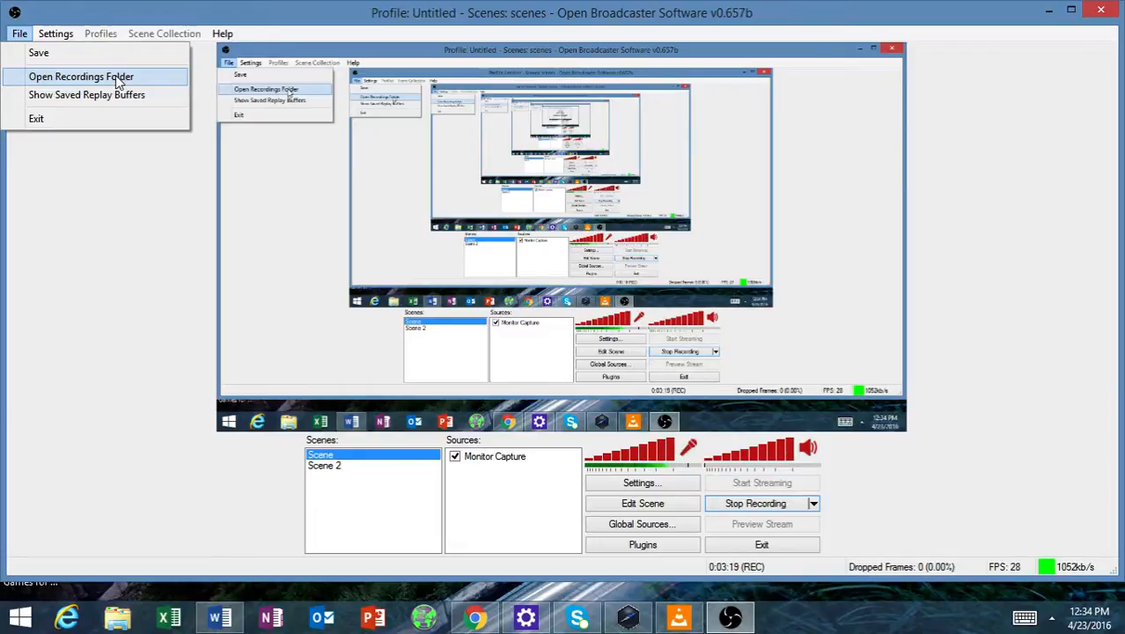
pyautogui.moveTo(70, 294)
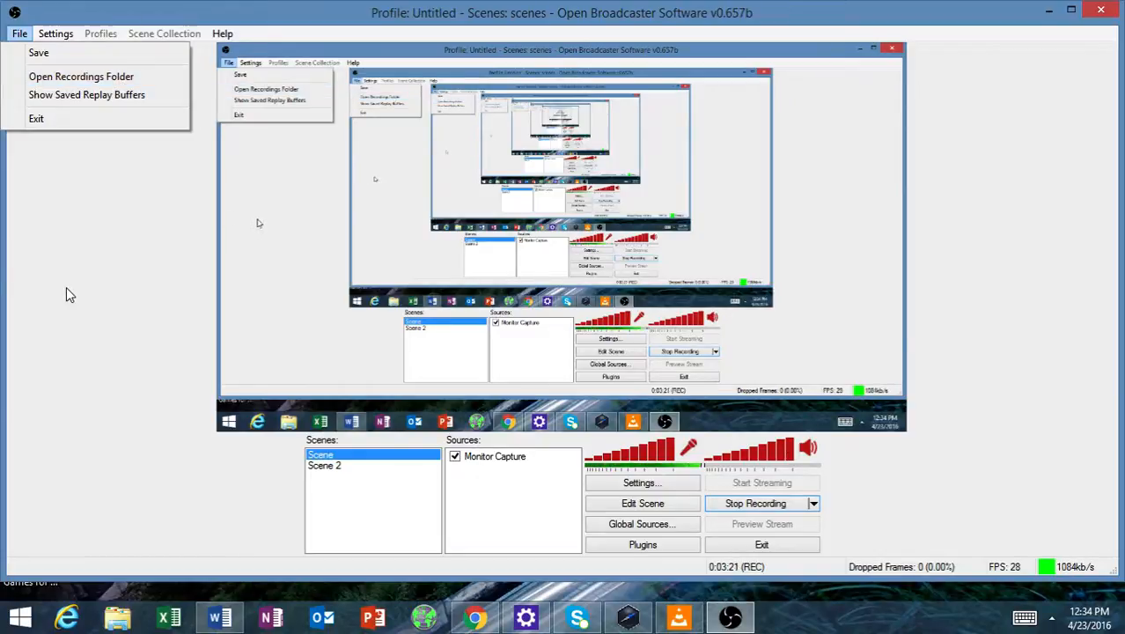